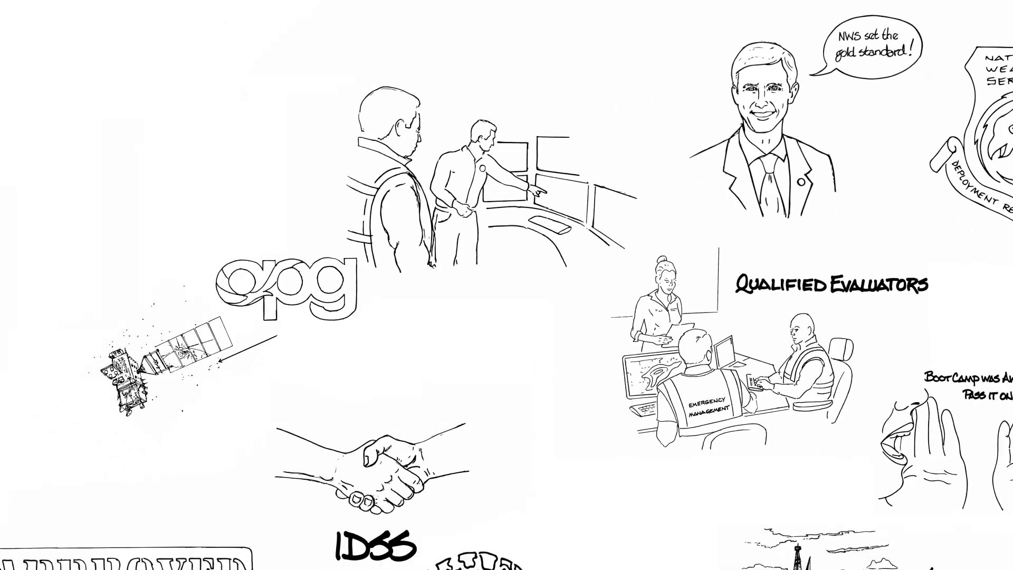
scroll(down, 3)
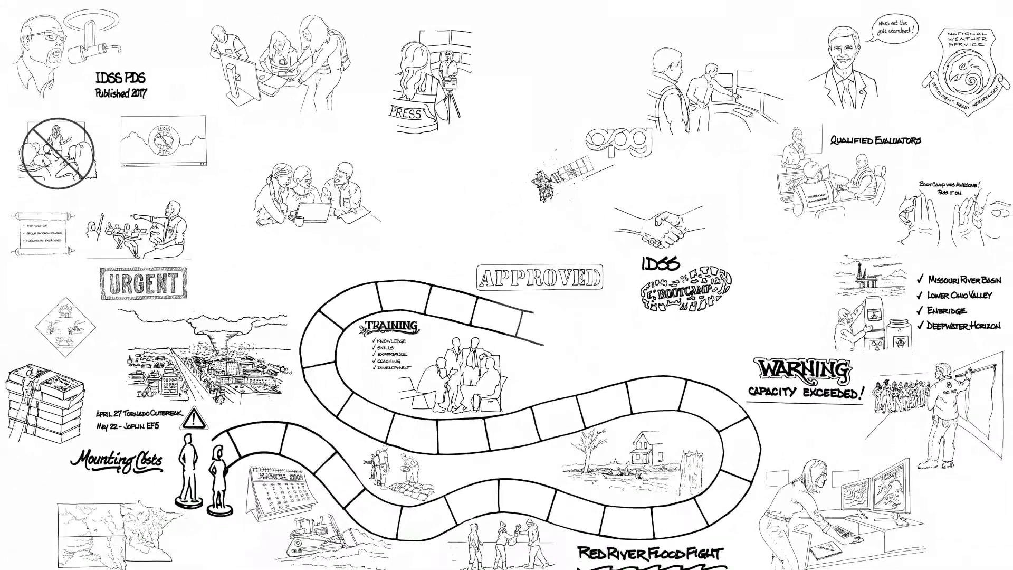